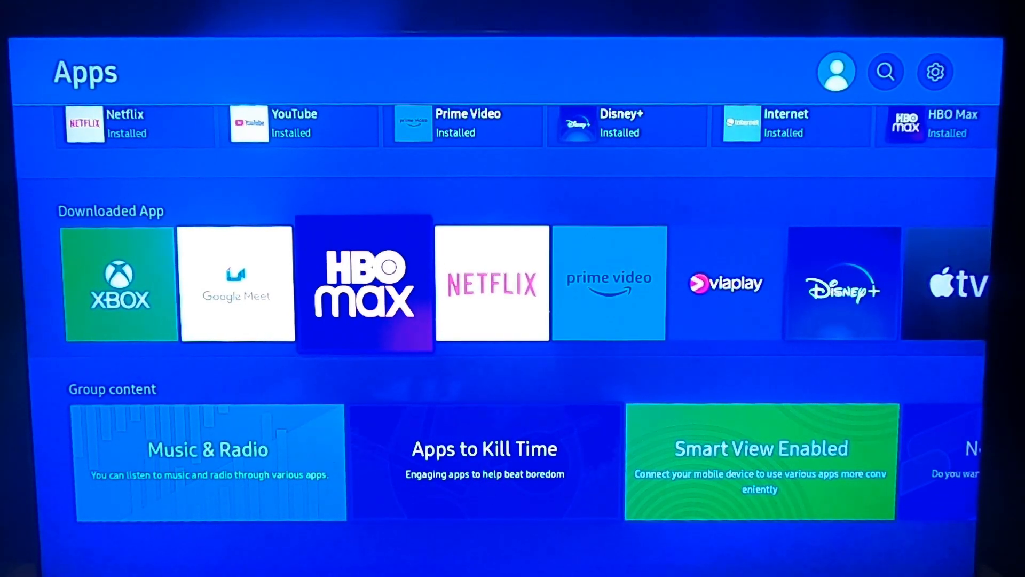
Stay on the apps screen, search 'ge', and pick GeForce NOW from the results.
key(back)
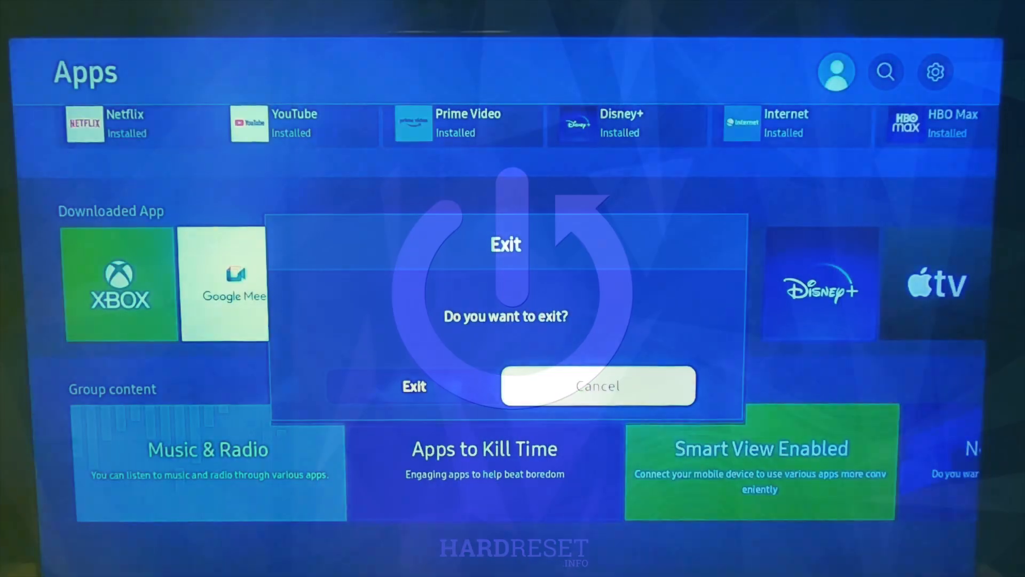
click(598, 385)
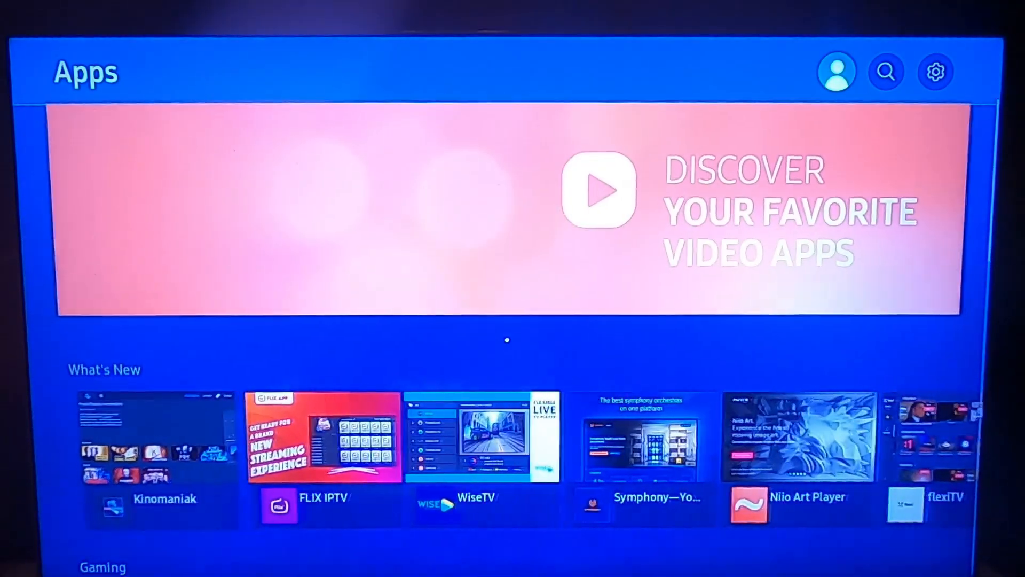
click(886, 71)
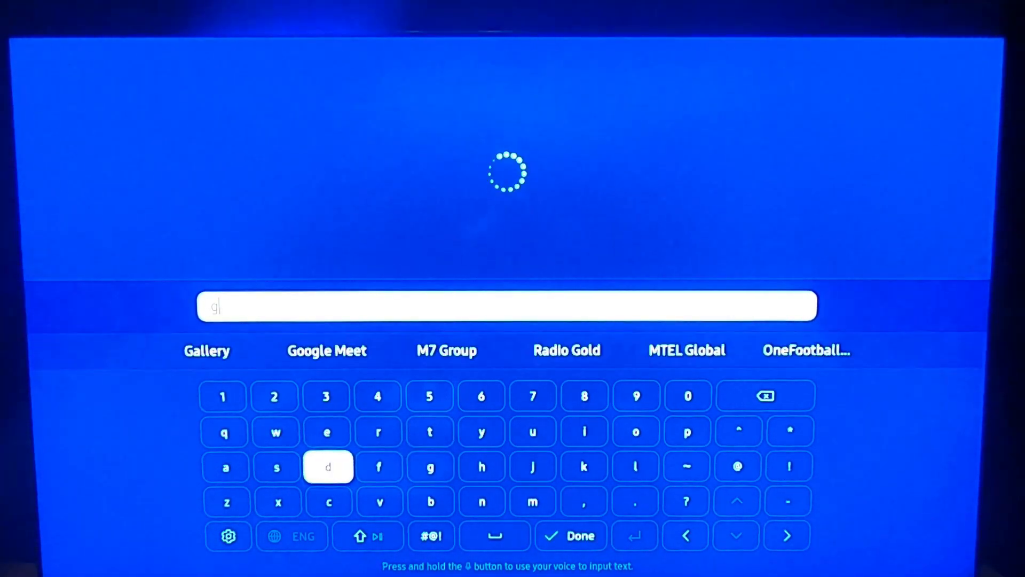
click(327, 431)
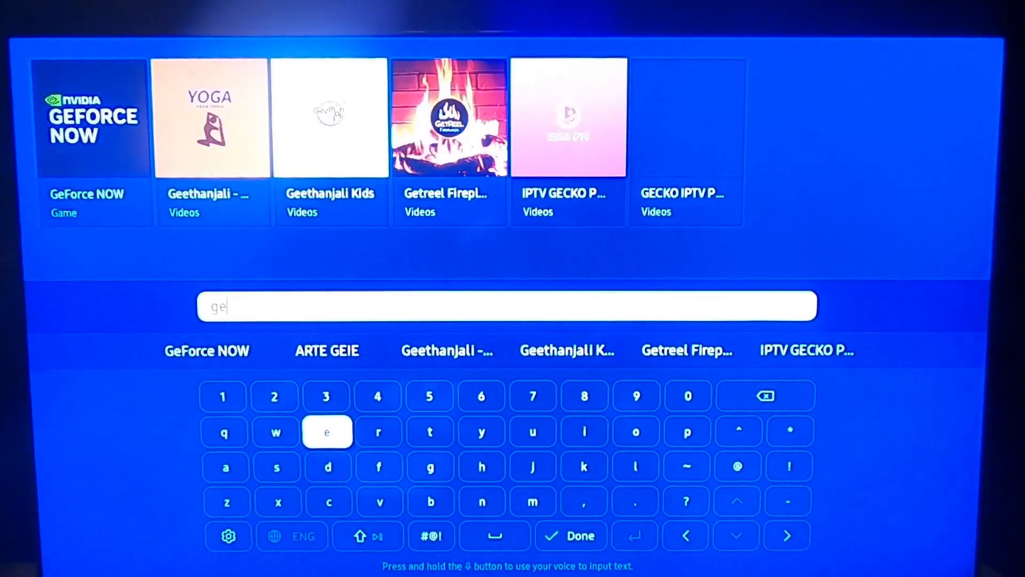
click(578, 535)
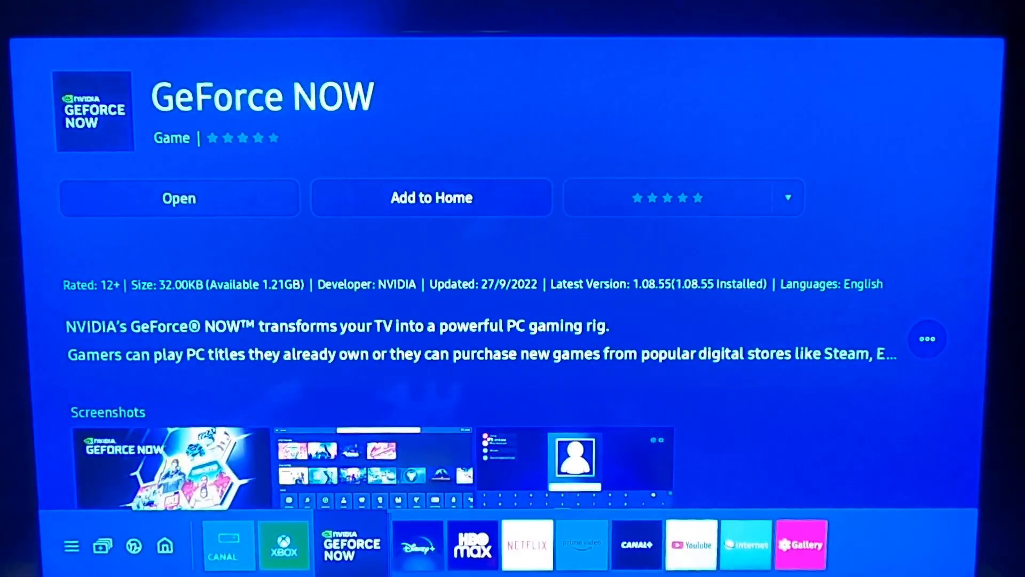
Open GeForce NOW from its app page until the privacy notice loads.
click(178, 198)
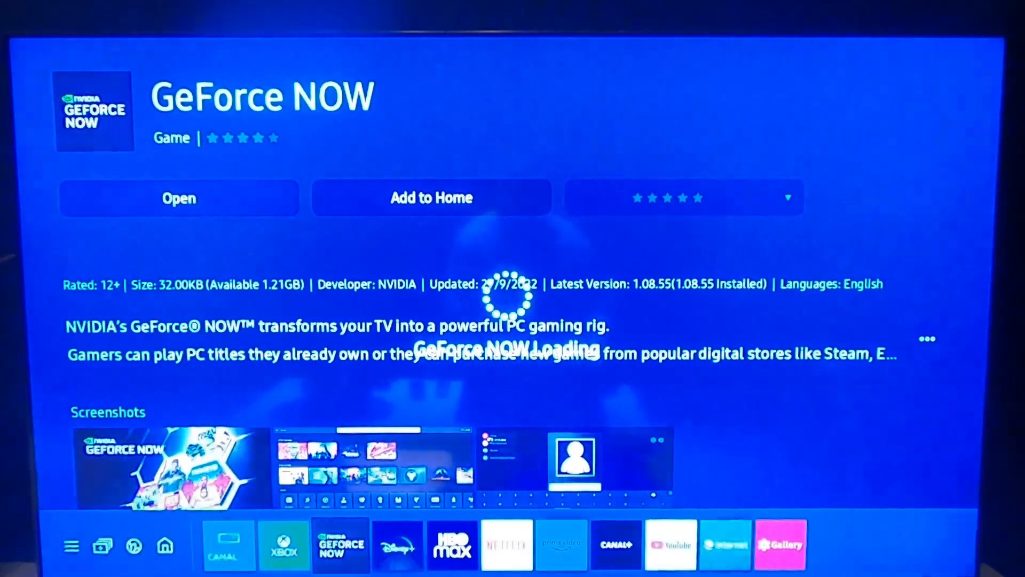
click(179, 197)
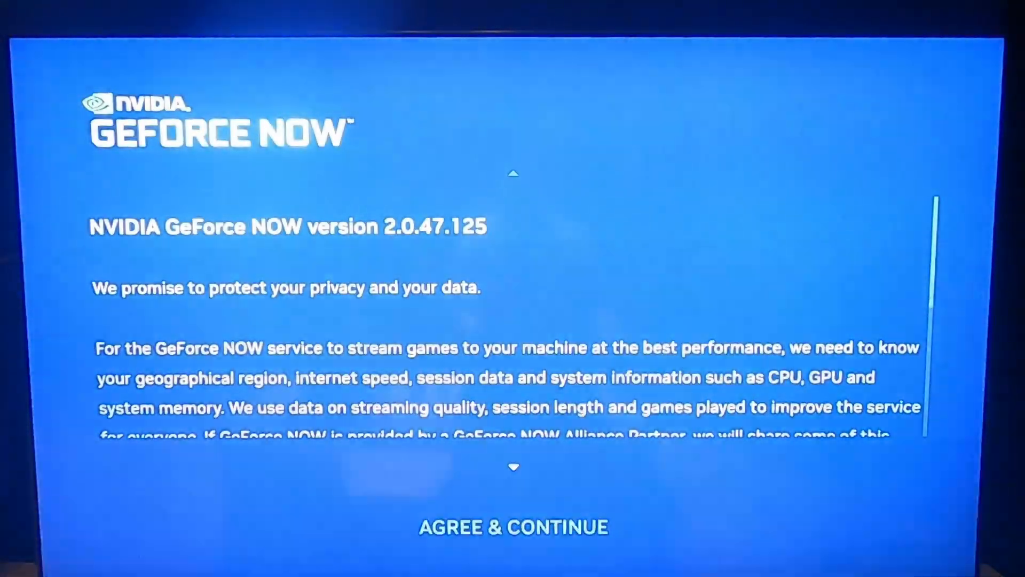
Scroll down through the GeForce NOW privacy notice toward AGREE & CONTINUE.
scroll(down, 3)
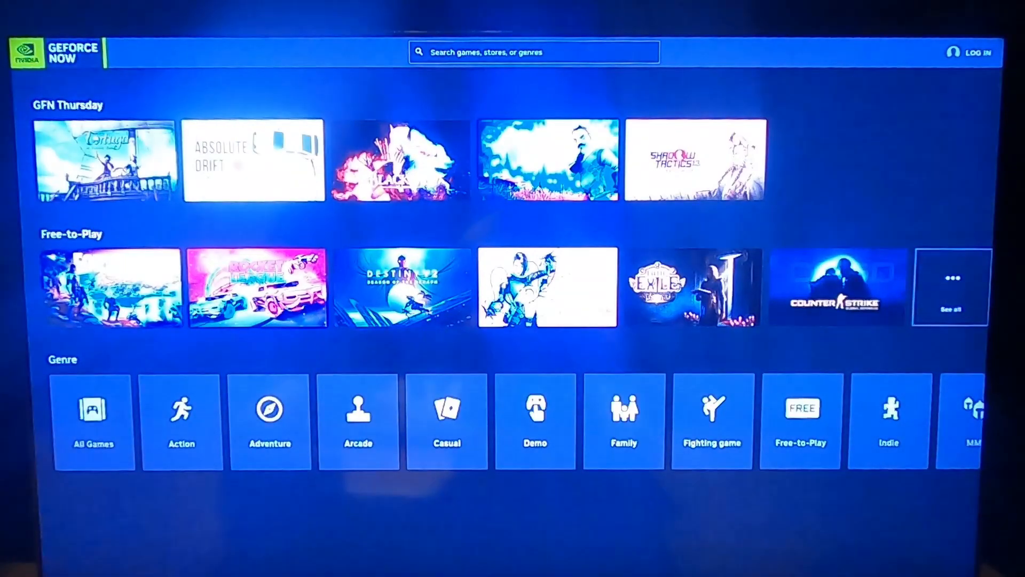
click(25, 52)
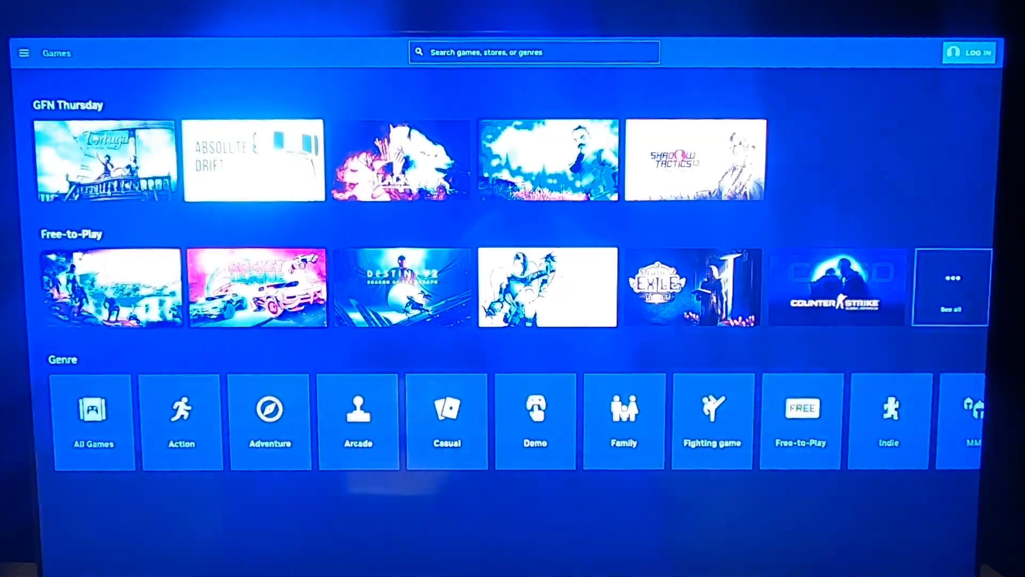
click(968, 53)
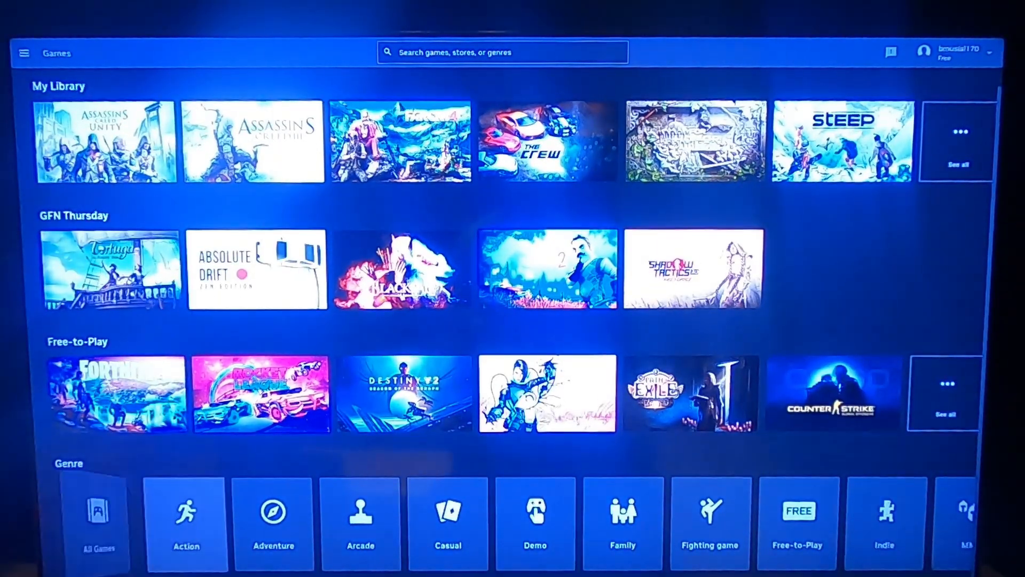
Browse the game genre categories on the signed-in home page.
click(273, 523)
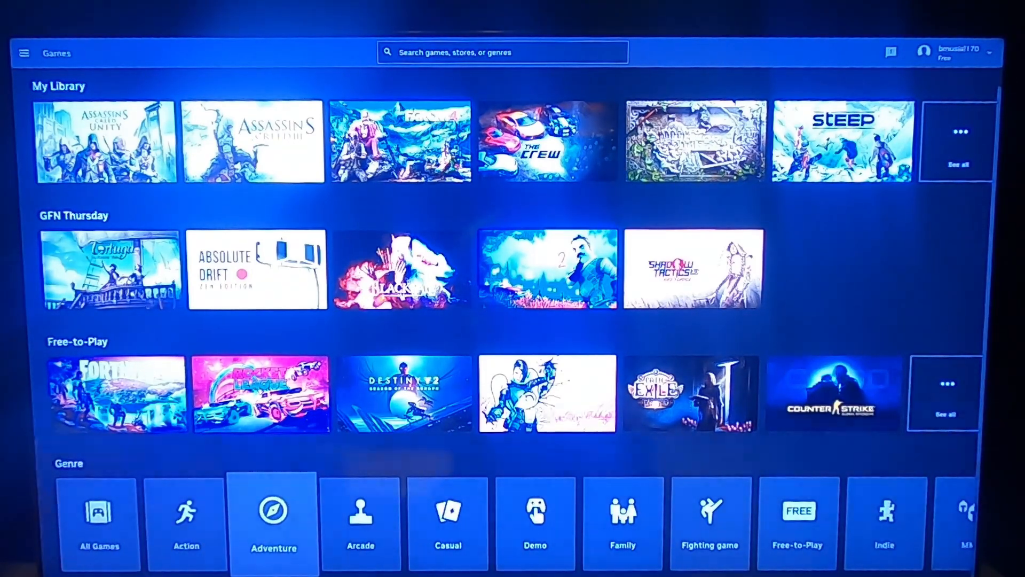